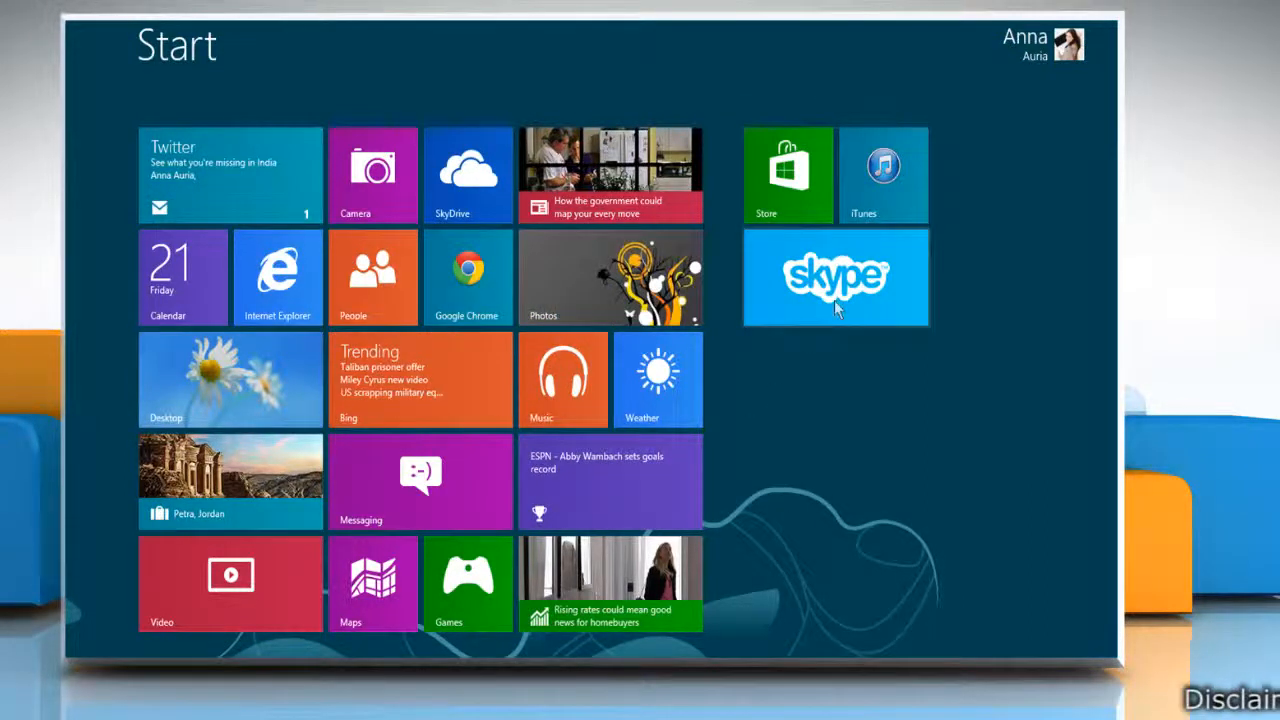
- Launch Skype from the Start screen, open the account, and enter the sign-in password
{"action": "left_click", "coordinate": [835, 277]}
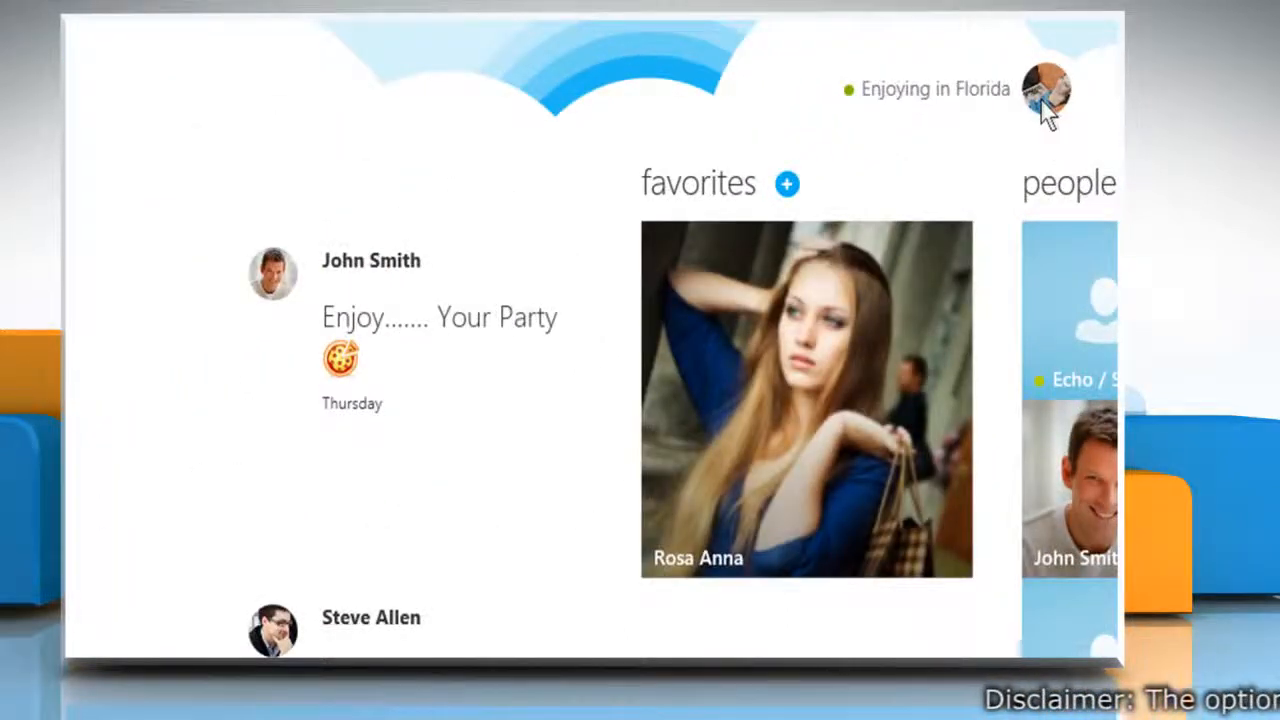
{"action": "left_click", "coordinate": [1045, 90]}
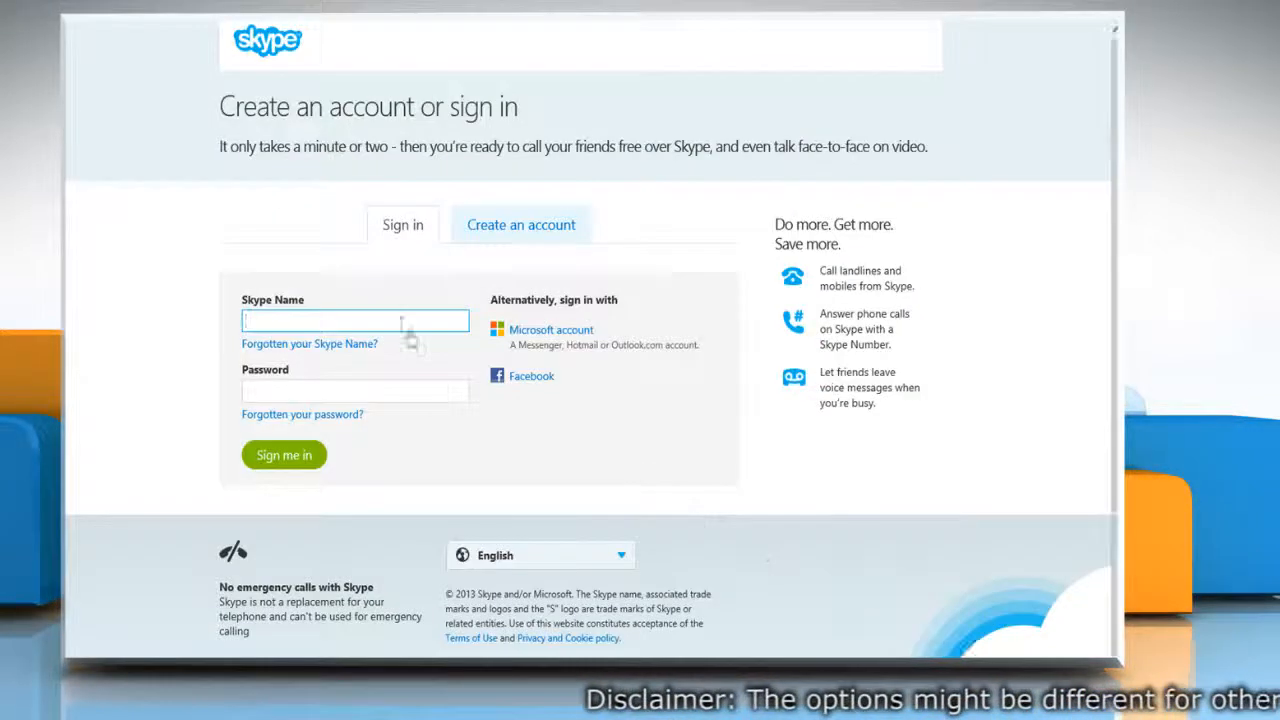
{"action": "type", "text": "••••••••"}
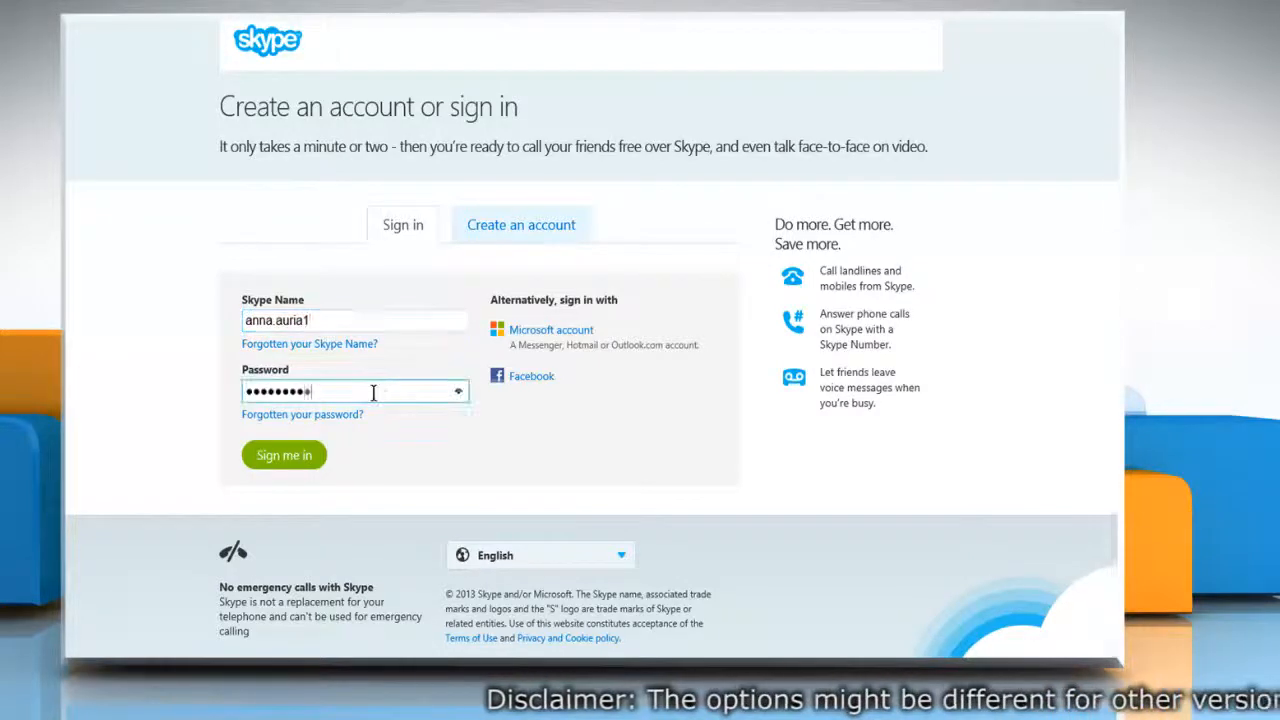
- Sign in and navigate through Account settings to the Change Skype account password form
{"action": "left_click", "coordinate": [283, 455]}
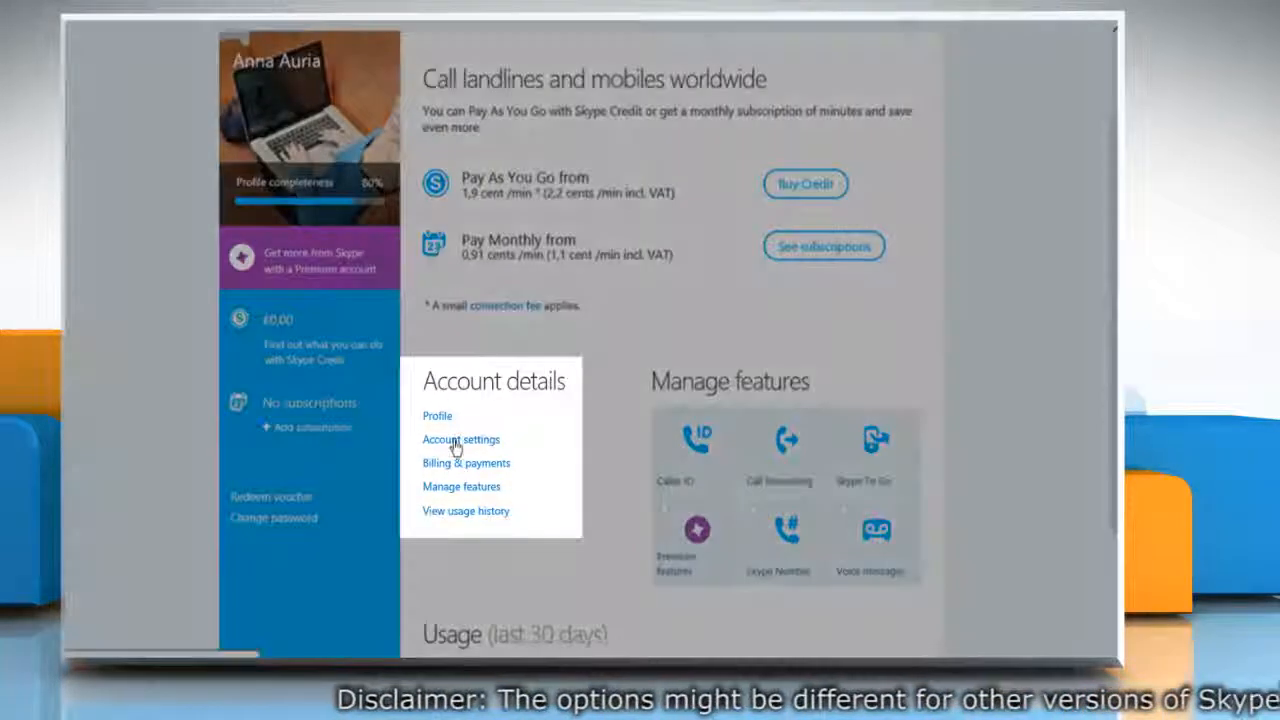
{"action": "left_click", "coordinate": [461, 439]}
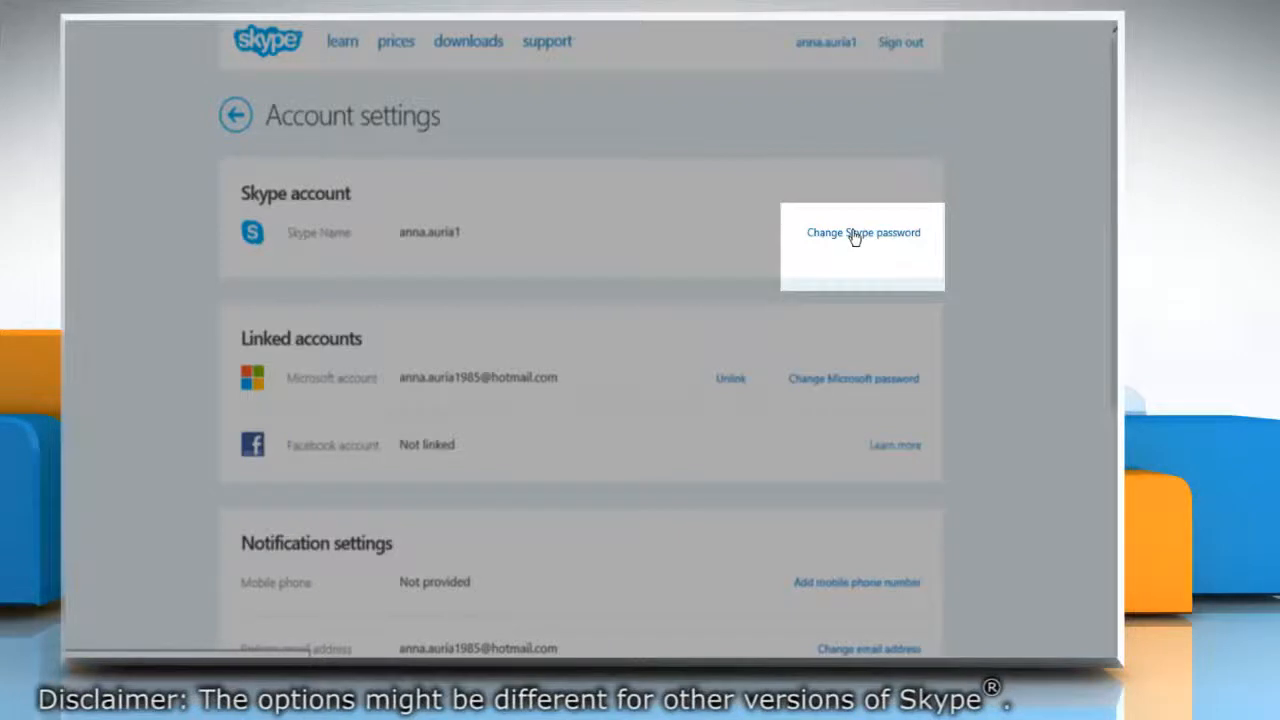
{"action": "left_click", "coordinate": [862, 232]}
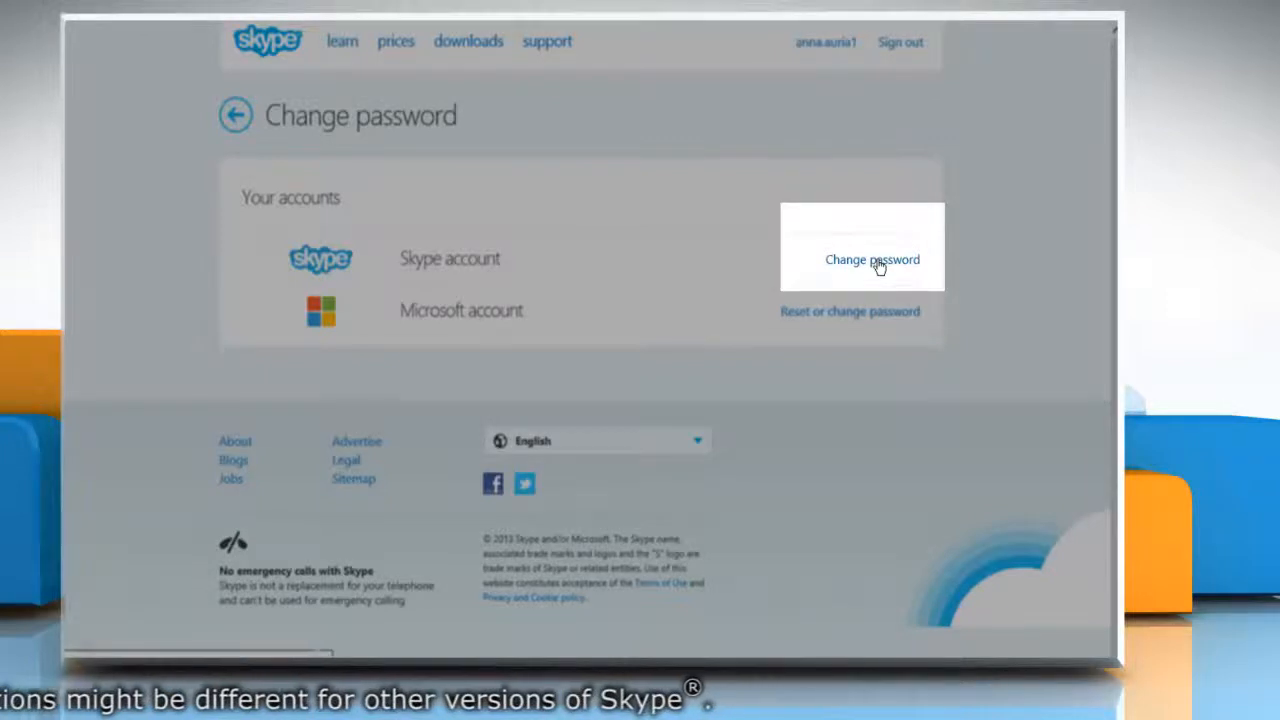
{"action": "left_click", "coordinate": [872, 259]}
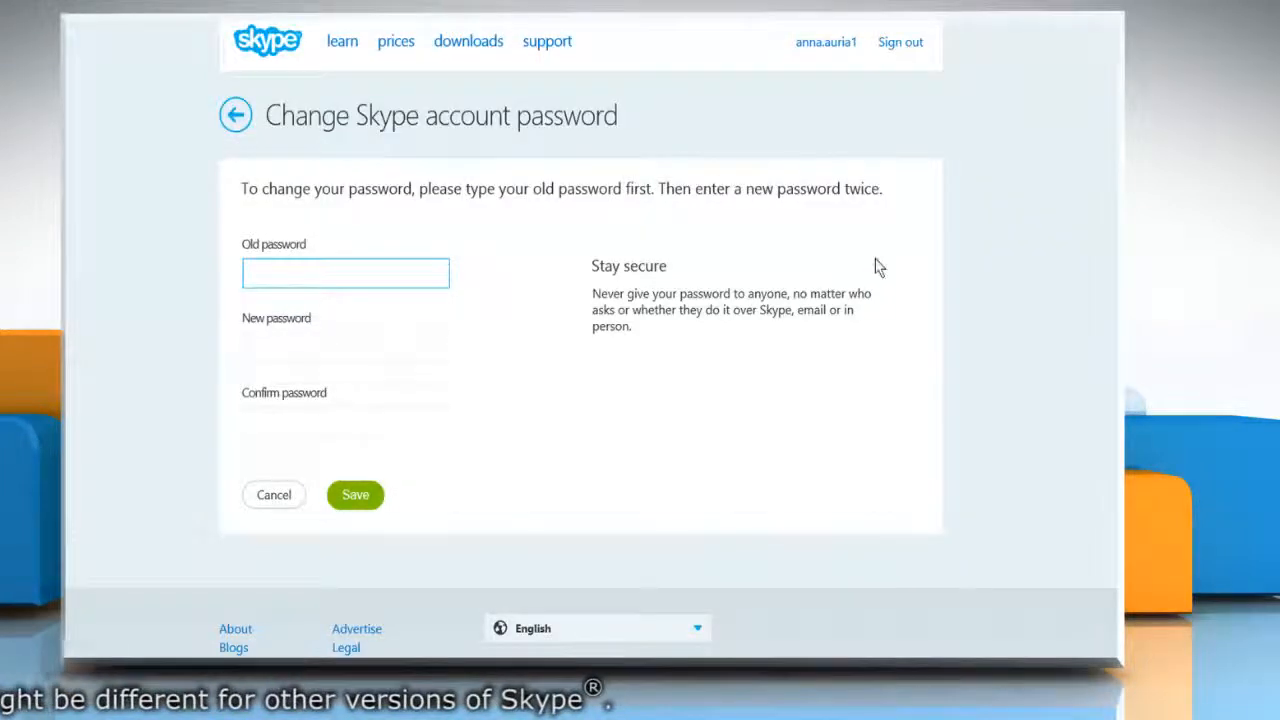
- Enter the old and new passwords and save them
{"action": "type", "text": "password"}
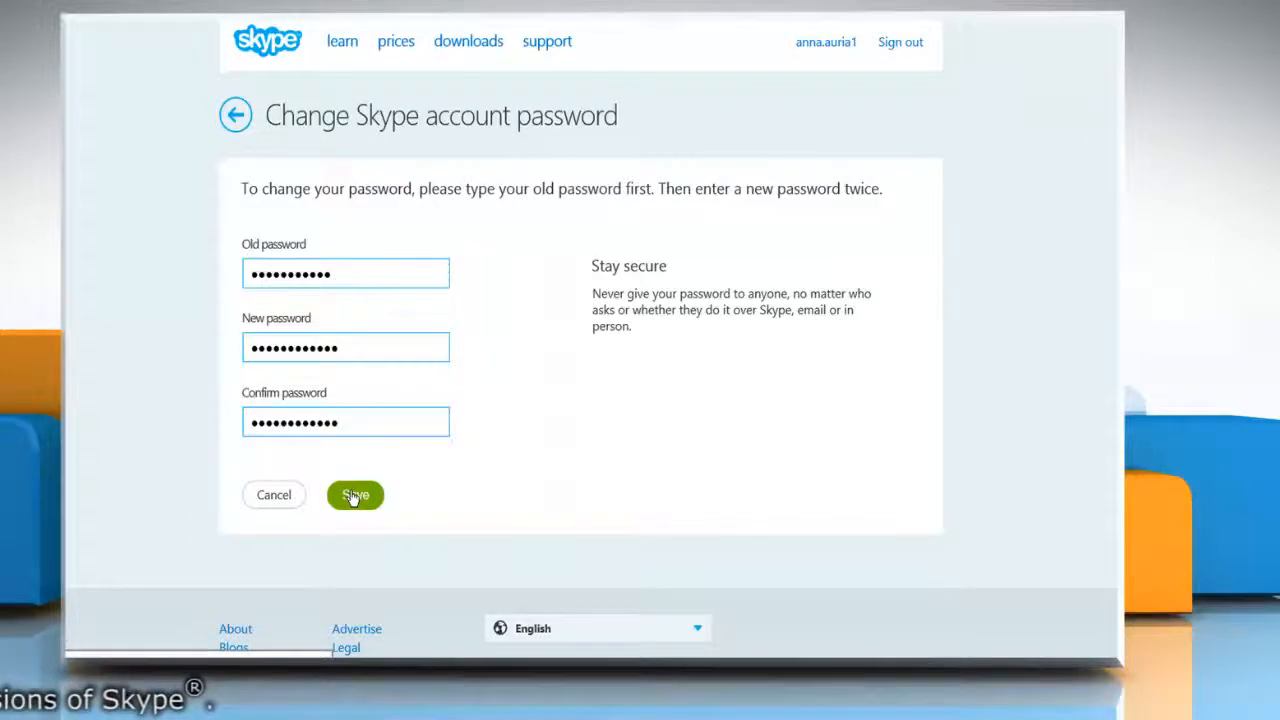
{"action": "left_click", "coordinate": [355, 495]}
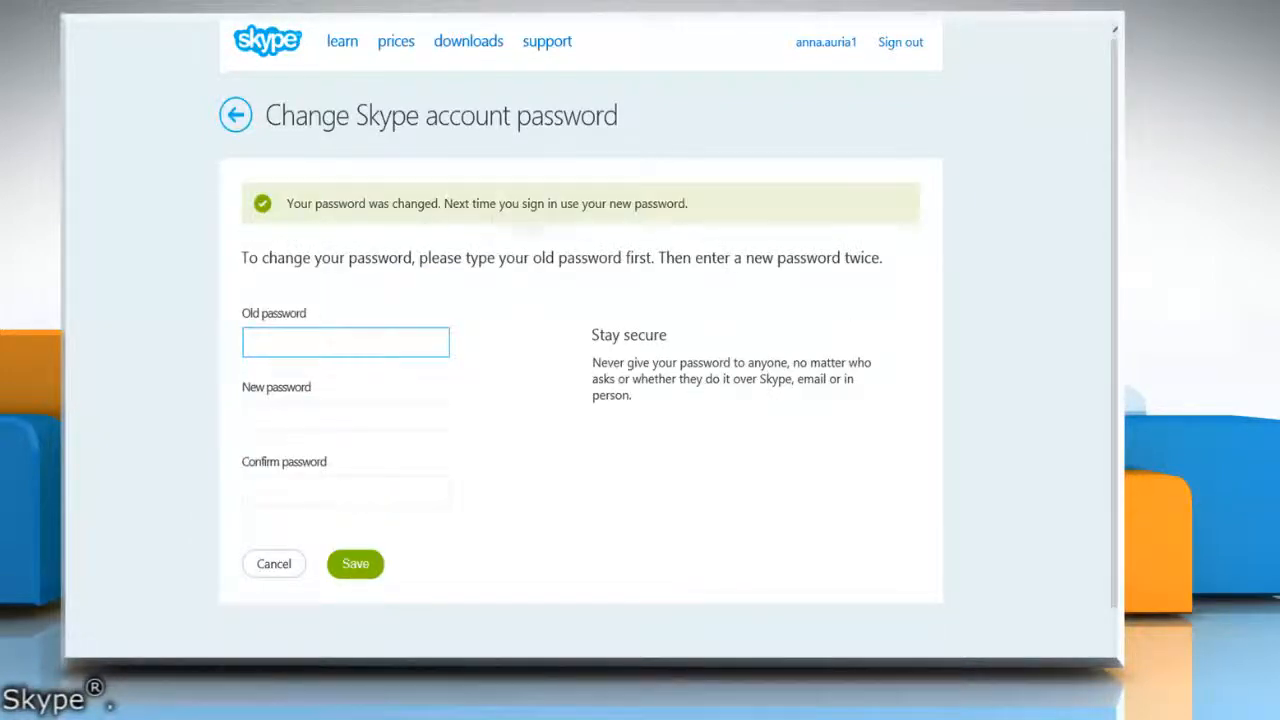